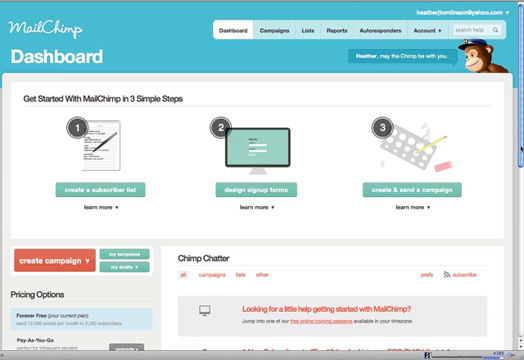
{"action": "mouse_move", "coordinate": [262, 88]}
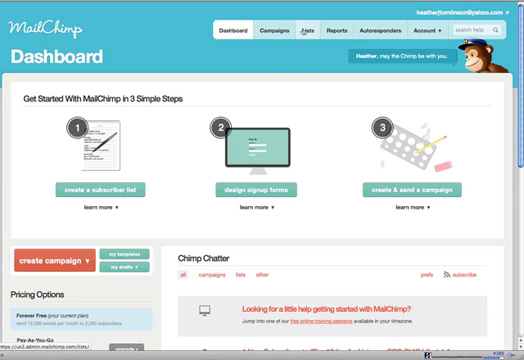
Step: Open the Lists page showing the 'Top 10 tips for Living an ECO CHIC Lifestyle' list
{"action": "left_click", "coordinate": [303, 33]}
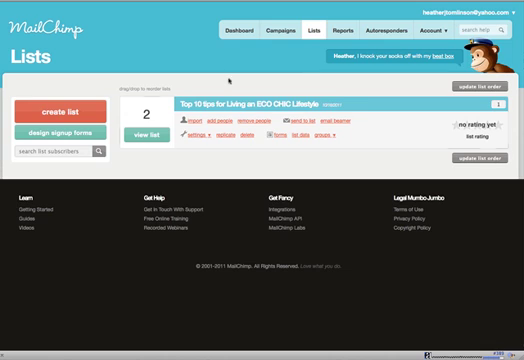
{"action": "mouse_move", "coordinate": [367, 165]}
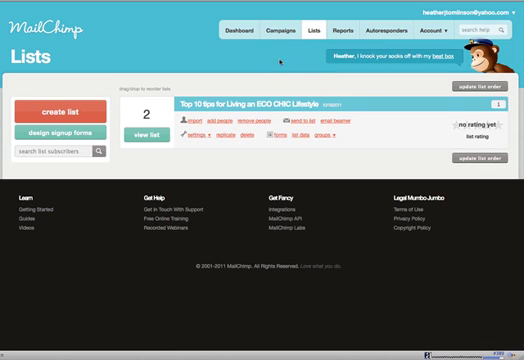
Step: Create regular campaign 'Newsletter #1' from Eco Chic DC, subject 'Welcome to the list'
{"action": "left_click", "coordinate": [267, 33]}
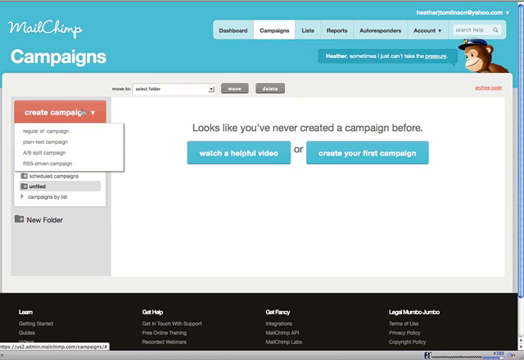
{"action": "mouse_move", "coordinate": [40, 133]}
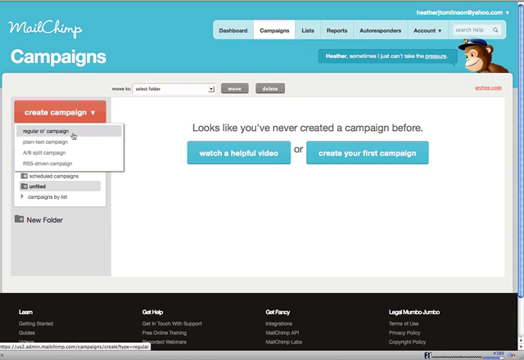
{"action": "left_click", "coordinate": [52, 131]}
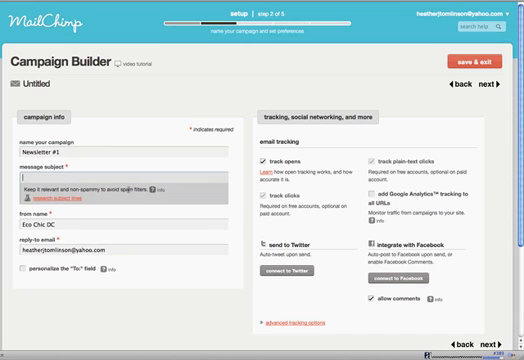
{"action": "type", "text": "Welcome to the list"}
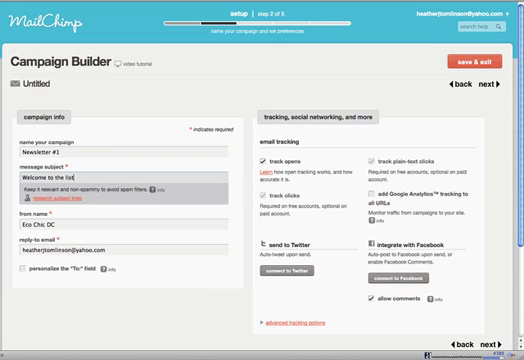
{"action": "scroll", "scroll_direction": "up", "scroll_amount": 3}
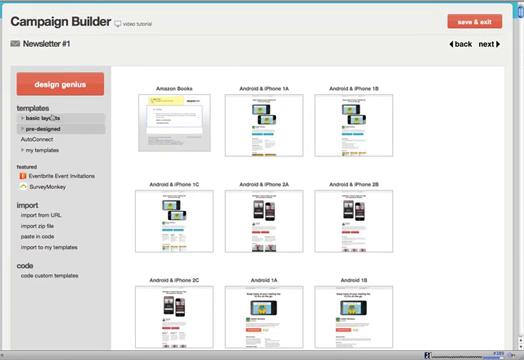
Step: Choose a simple basic layout to load the Eco Chic DC design in the style editor
{"action": "left_click", "coordinate": [38, 114]}
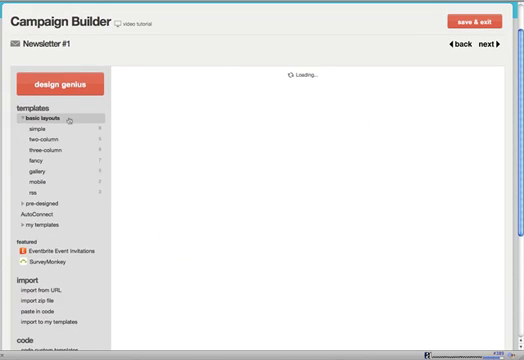
{"action": "left_click", "coordinate": [33, 131]}
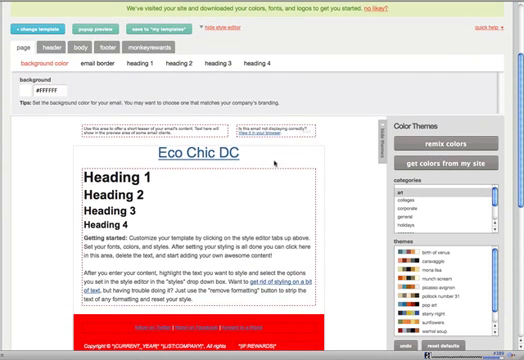
Step: Upload eco-600.png as the header image in place of the Eco Chic DC text
{"action": "left_click", "coordinate": [186, 155]}
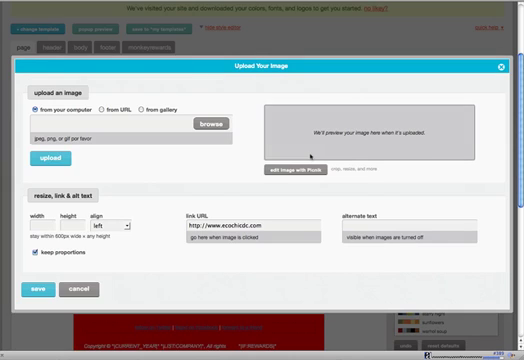
{"action": "left_click", "coordinate": [209, 127]}
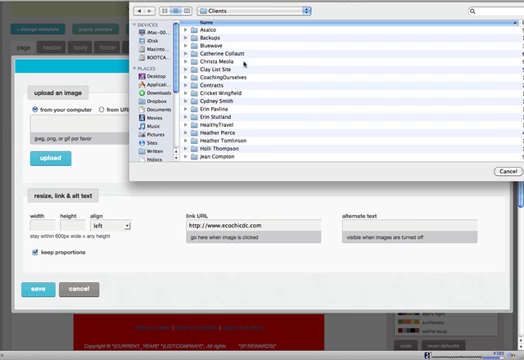
{"action": "left_click", "coordinate": [230, 138]}
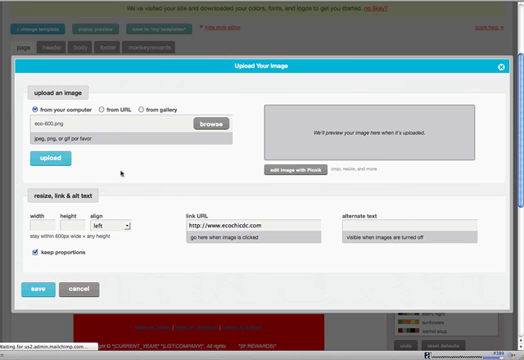
{"action": "left_click", "coordinate": [111, 100]}
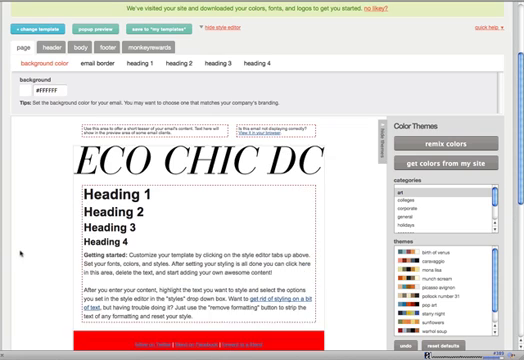
Step: Scroll to the red footer and open the footer link styling (white, underlined)
{"action": "scroll", "scroll_direction": "down", "scroll_amount": 3}
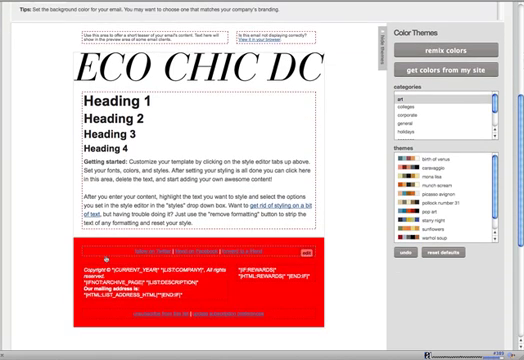
{"action": "scroll", "scroll_direction": "down", "scroll_amount": 3}
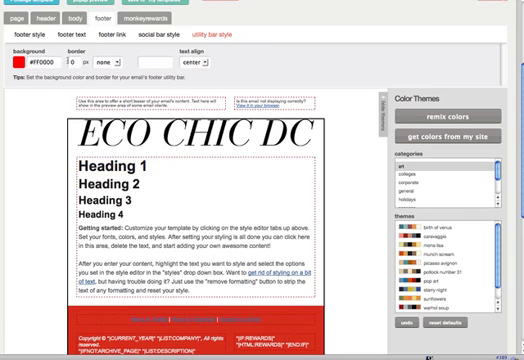
{"action": "left_click", "coordinate": [25, 62]}
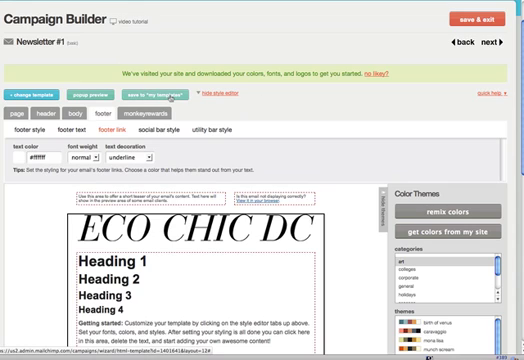
Step: Save the design as template 'Eco Chic Layout' and go back to Newsletter #1
{"action": "left_click", "coordinate": [165, 95]}
{"action": "type", "text": "Eco Chic Layout"}
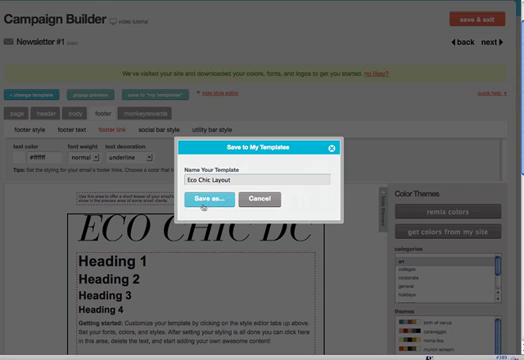
{"action": "left_click", "coordinate": [219, 207]}
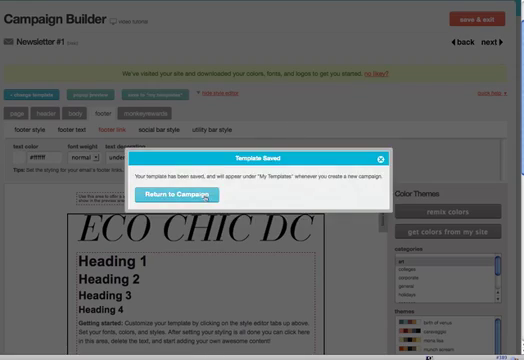
{"action": "left_click", "coordinate": [170, 188]}
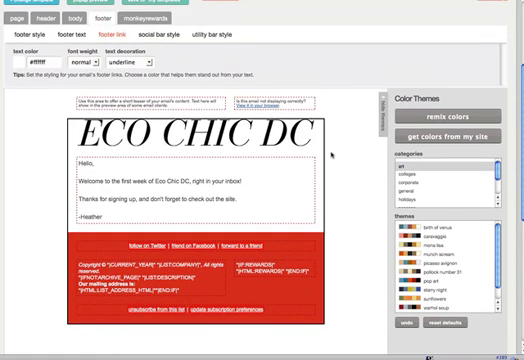
{"action": "scroll", "scroll_direction": "down", "scroll_amount": 3}
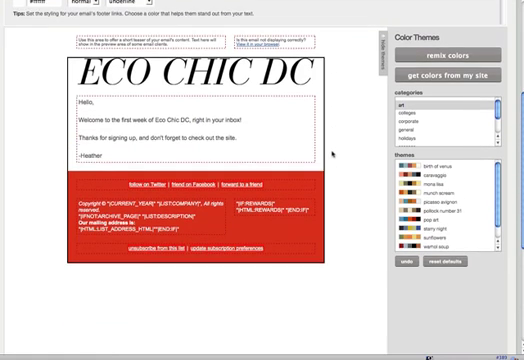
{"action": "scroll", "scroll_direction": "down", "scroll_amount": 3}
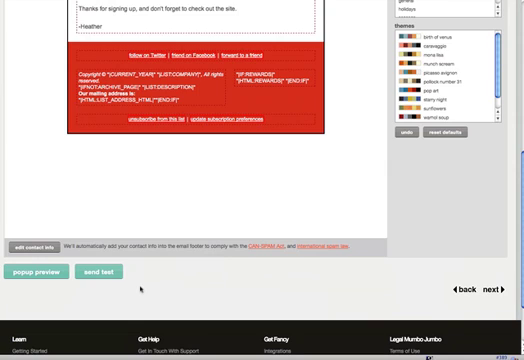
Step: Send a quick test of Newsletter #1 to the account's own email address
{"action": "left_click", "coordinate": [96, 272]}
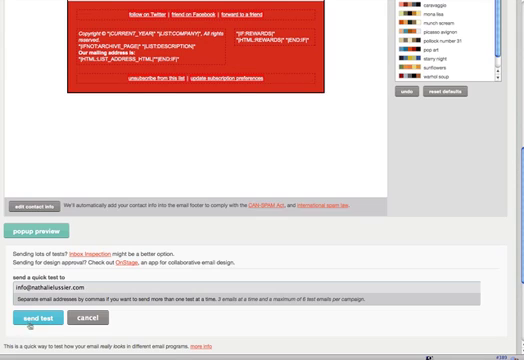
{"action": "left_click", "coordinate": [34, 318]}
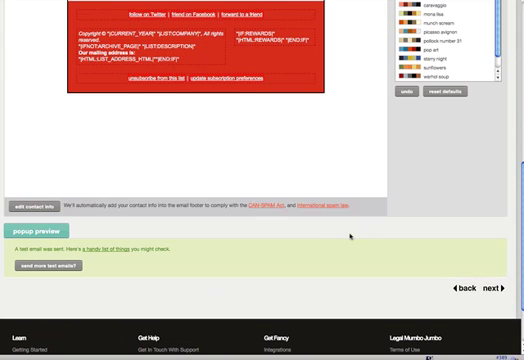
{"action": "scroll", "scroll_direction": "up", "scroll_amount": 3}
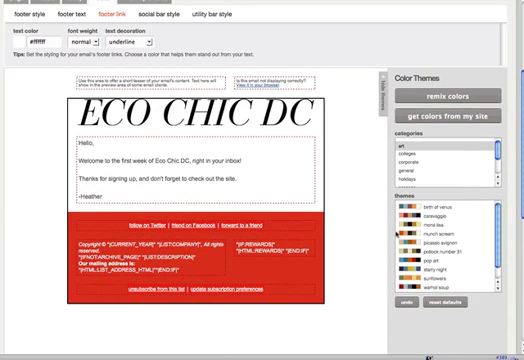
{"action": "scroll", "scroll_direction": "down", "scroll_amount": 3}
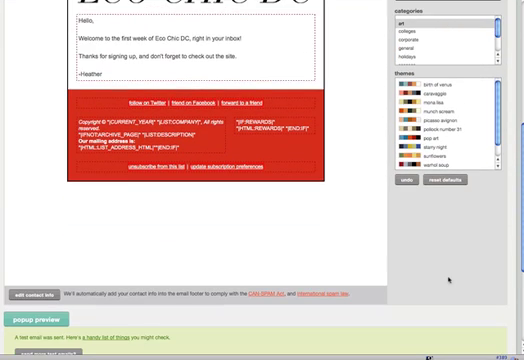
{"action": "scroll", "scroll_direction": "down", "scroll_amount": 3}
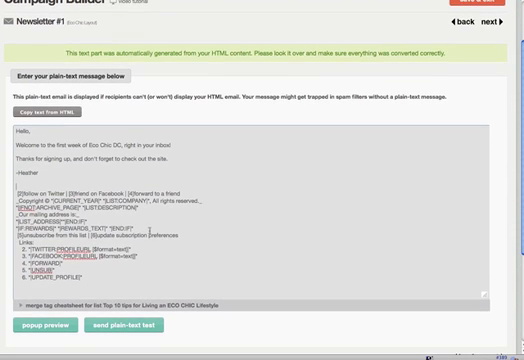
Step: Scroll through the generated plain-text message with welcome text, footer links and merge tags
{"action": "scroll", "scroll_direction": "down", "scroll_amount": 3}
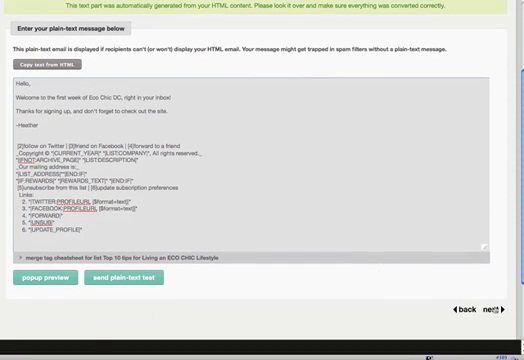
Step: Go to step 5 of 5 and scroll through the confirmation summary to the send options
{"action": "left_click", "coordinate": [516, 307]}
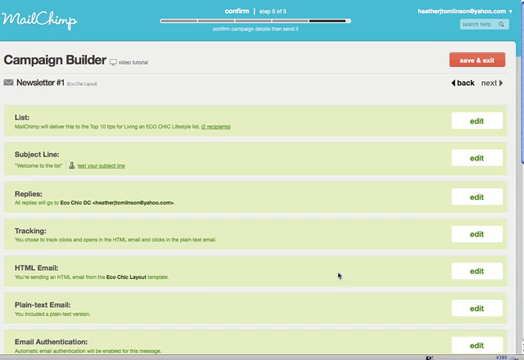
{"action": "scroll", "scroll_direction": "down", "scroll_amount": 3}
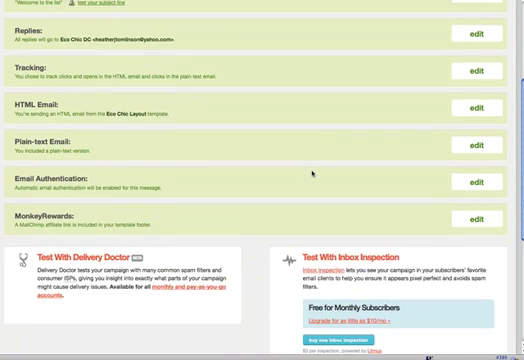
{"action": "scroll", "scroll_direction": "down", "scroll_amount": 3}
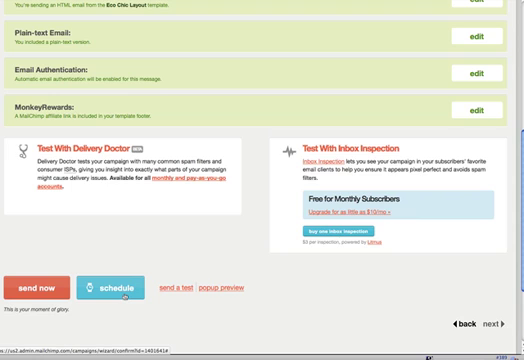
{"action": "left_click", "coordinate": [114, 287]}
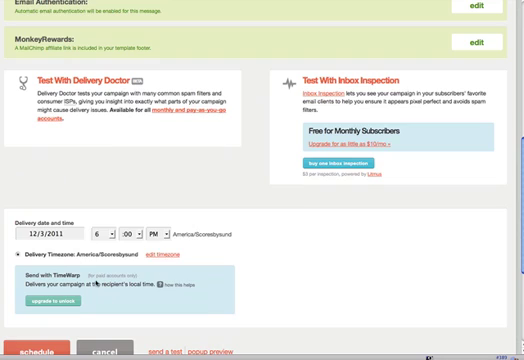
{"action": "scroll", "scroll_direction": "down", "scroll_amount": 3}
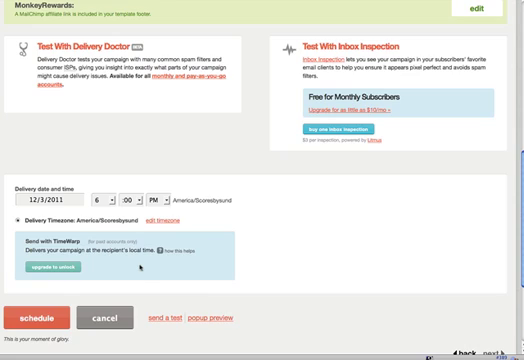
{"action": "scroll", "scroll_direction": "down", "scroll_amount": 3}
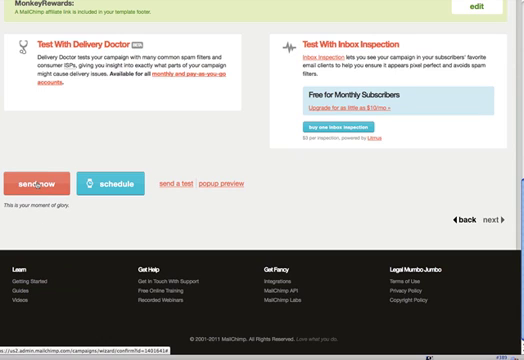
{"action": "scroll", "scroll_direction": "up", "scroll_amount": 3}
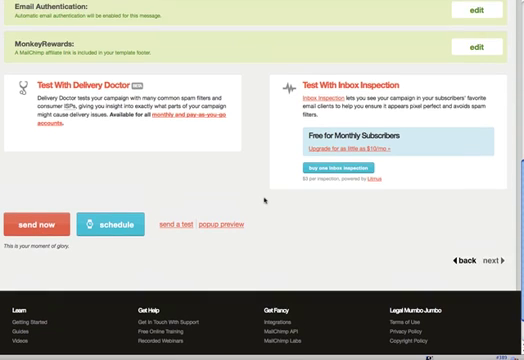
{"action": "scroll", "scroll_direction": "up", "scroll_amount": 3}
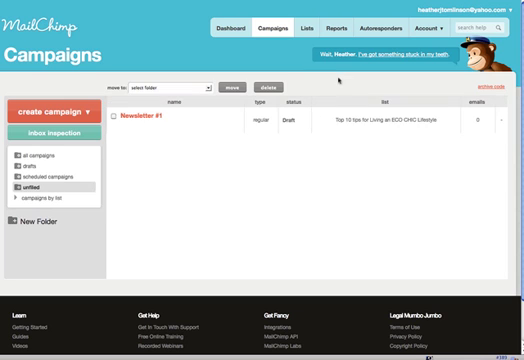
Step: Go to the Dashboard, leaving Newsletter #1 as a saved draft
{"action": "left_click", "coordinate": [241, 29]}
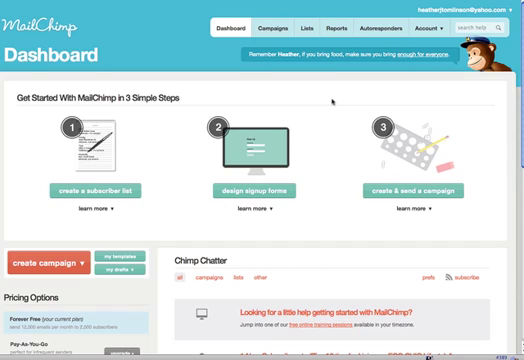